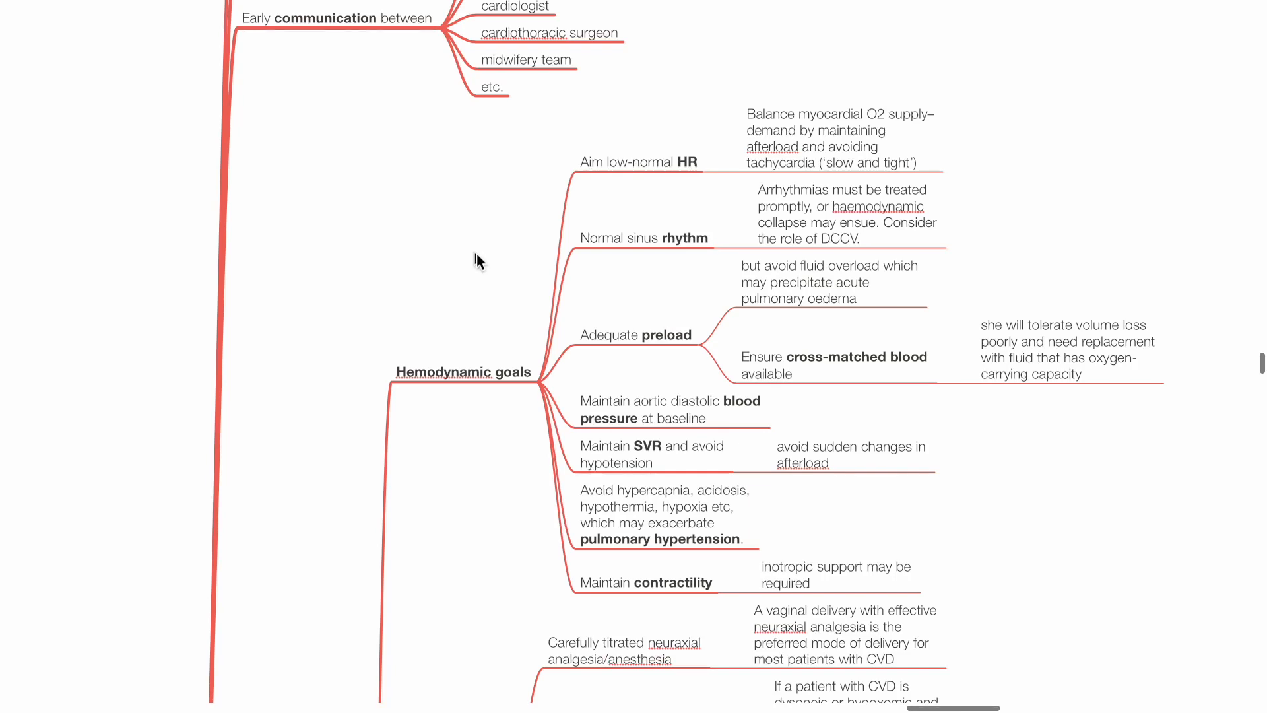
scroll("down", 3)
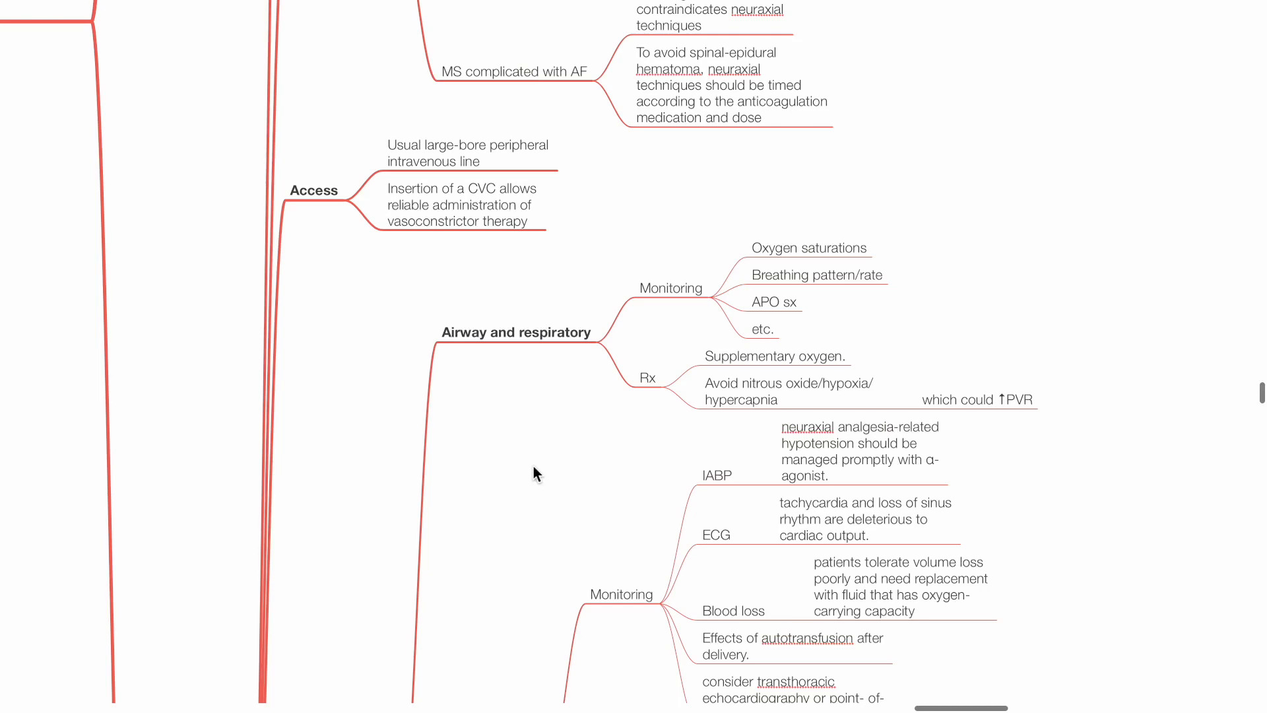
mouse_move(634, 450)
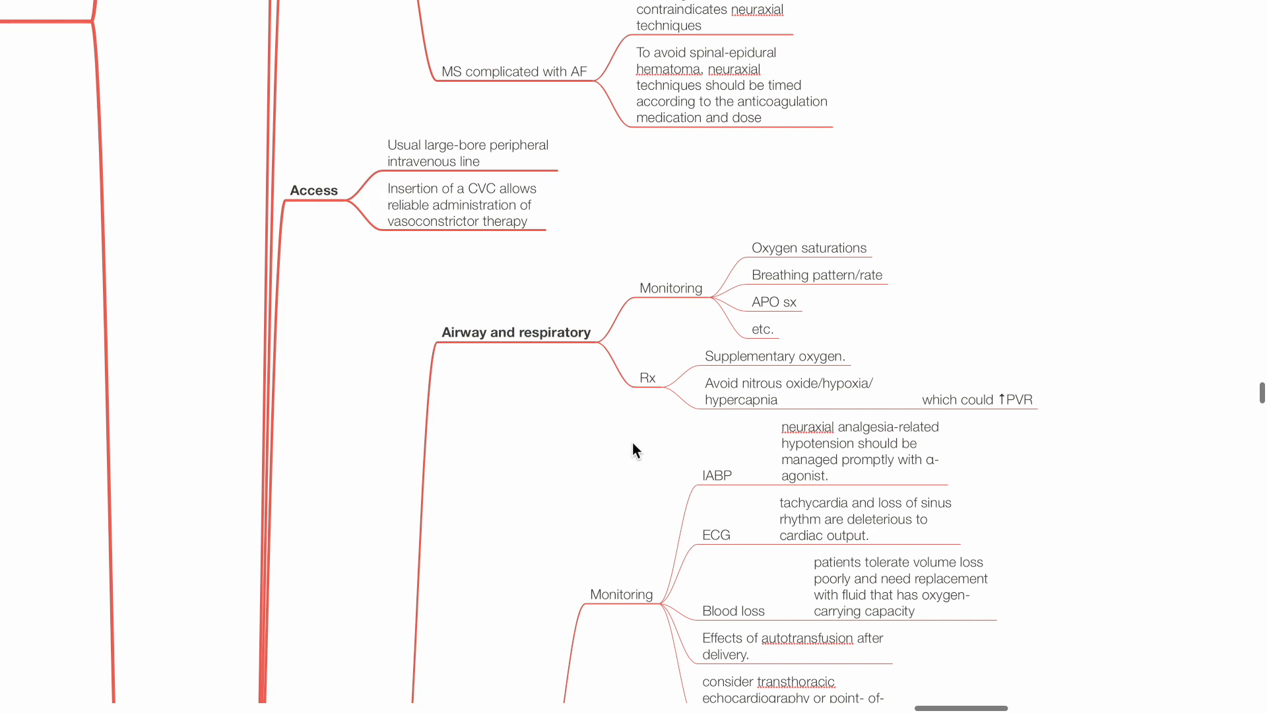
mouse_move(618, 509)
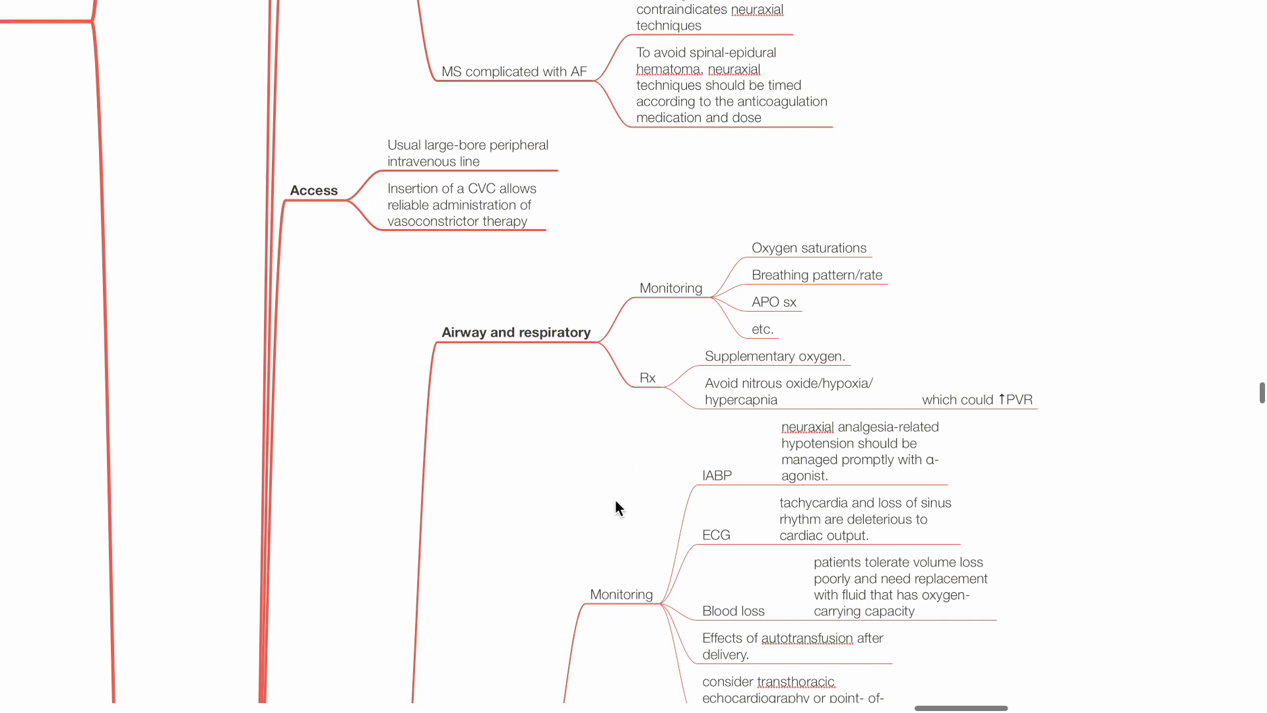
scroll("down", 3)
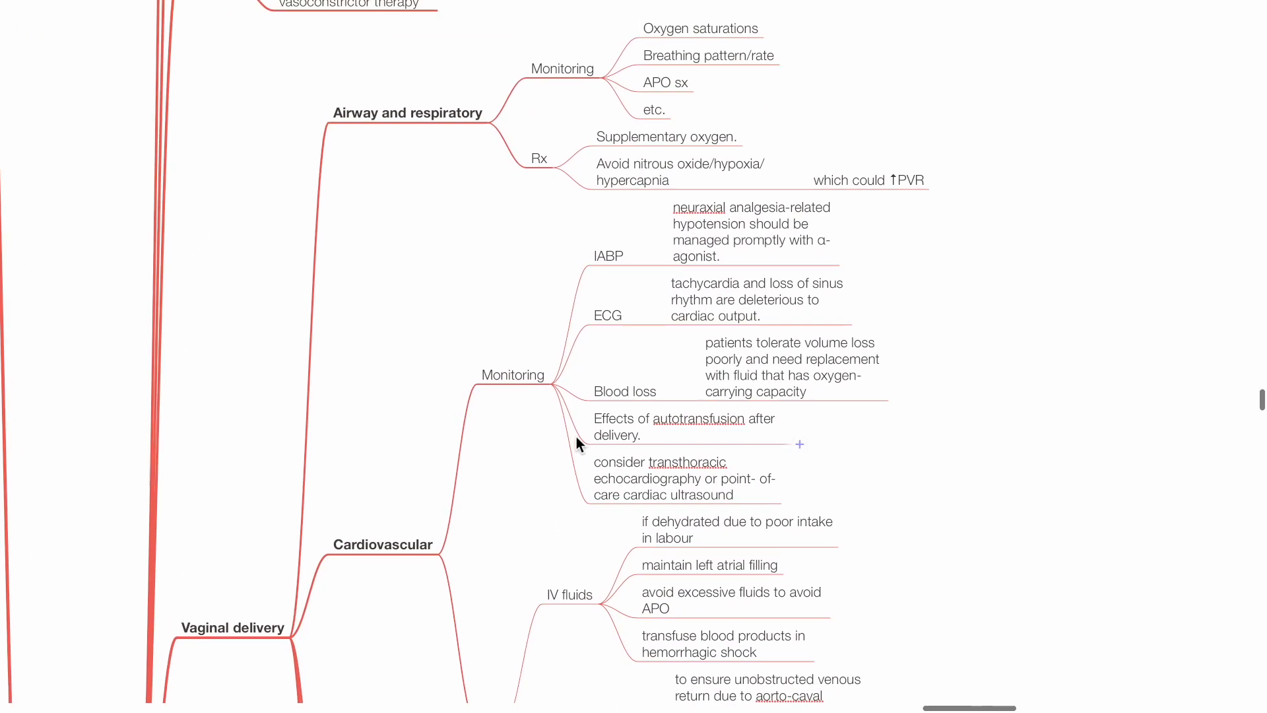
scroll("down", 3)
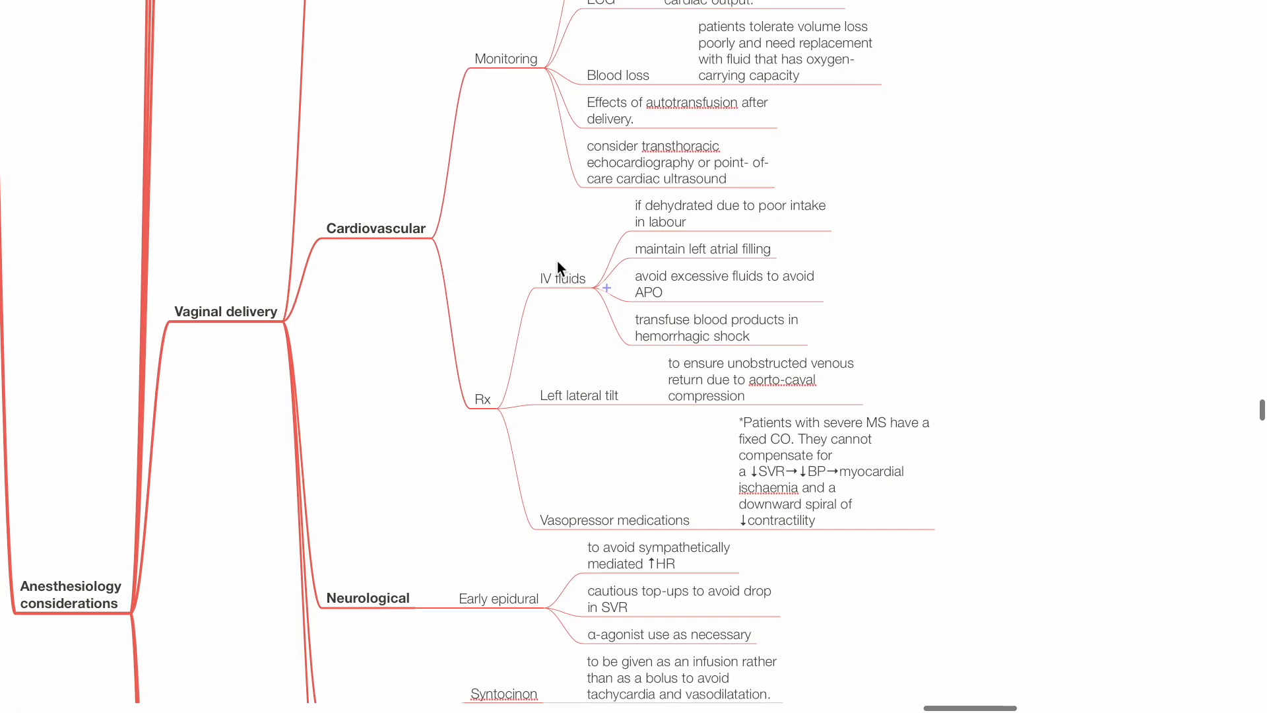
scroll("down", 3)
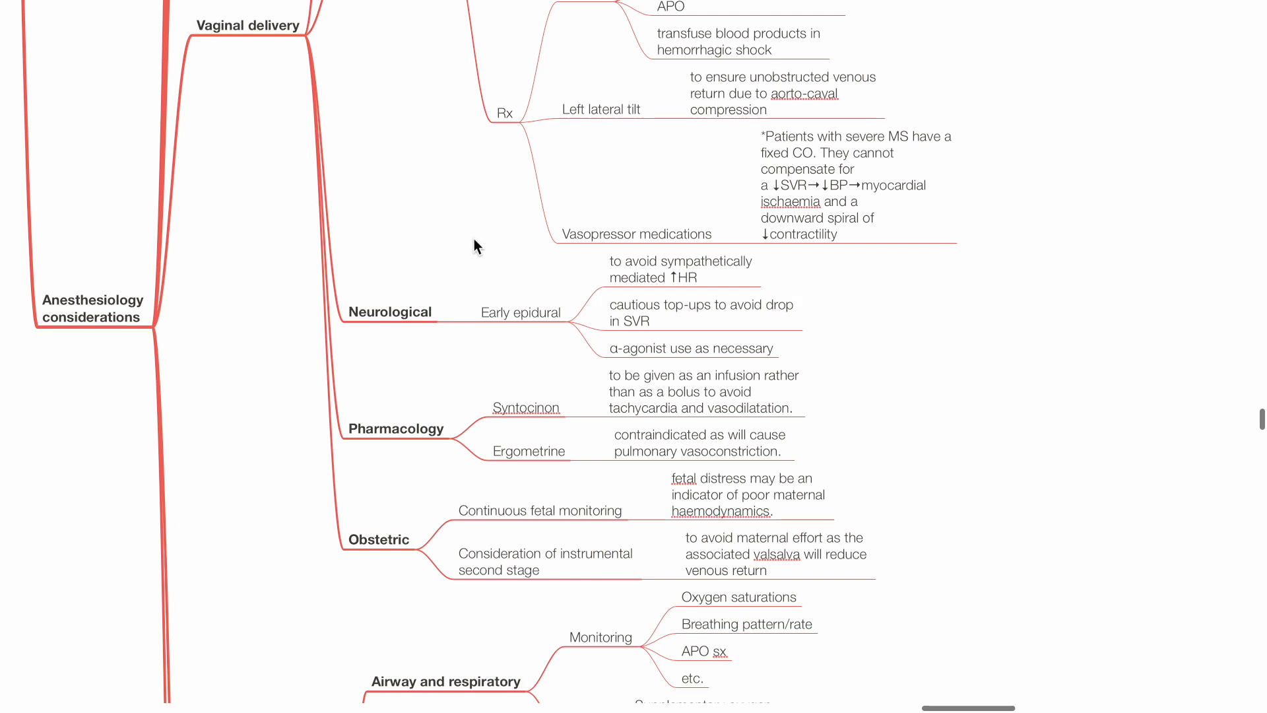
scroll("down", 3)
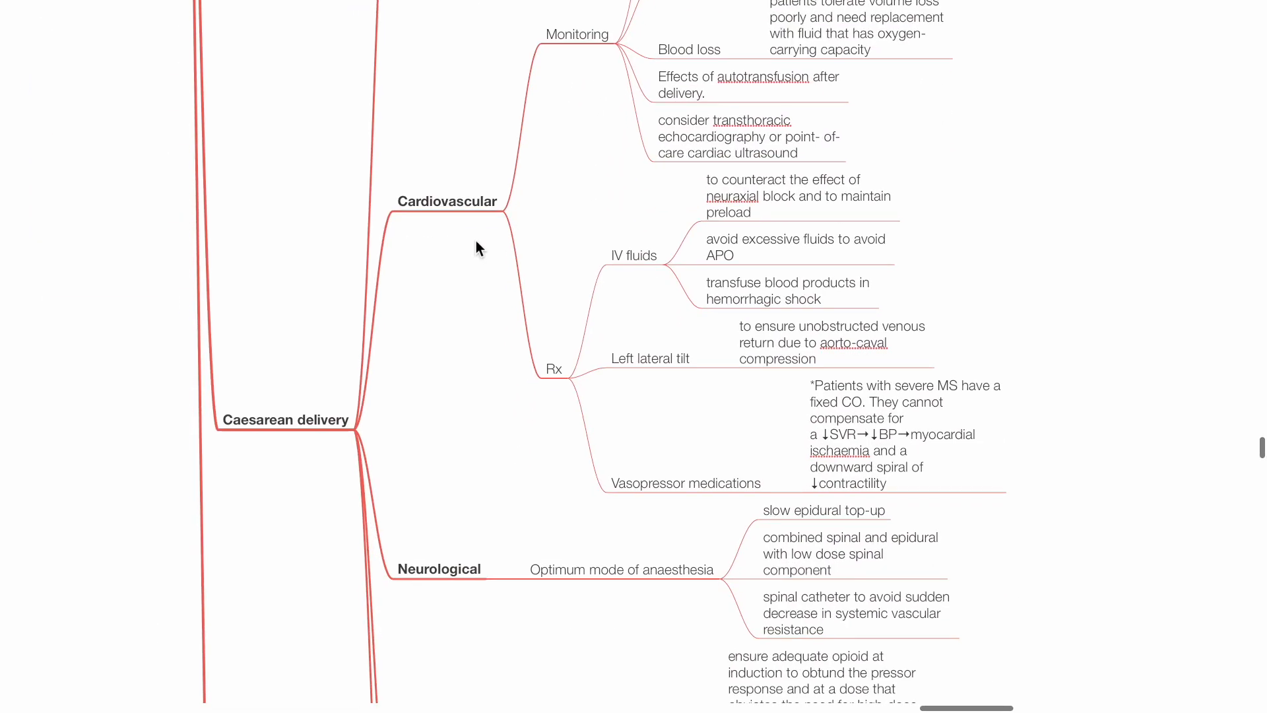
scroll("down", 3)
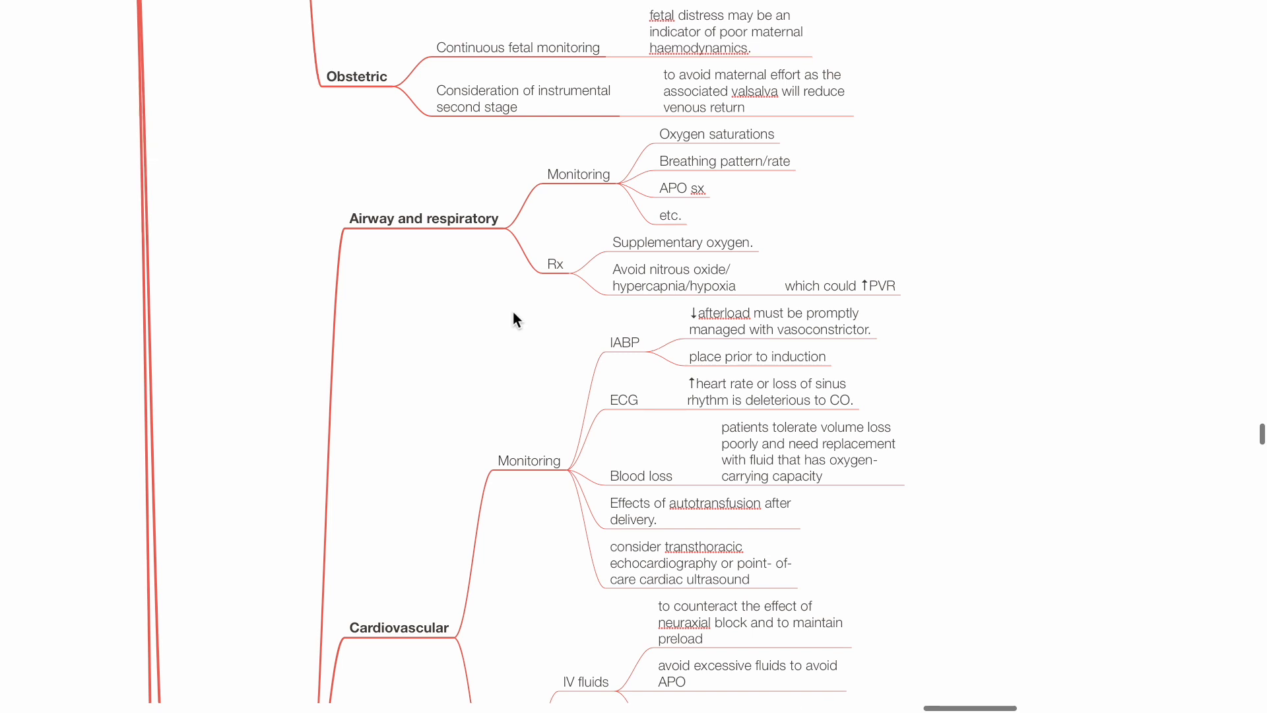
scroll("down", 3)
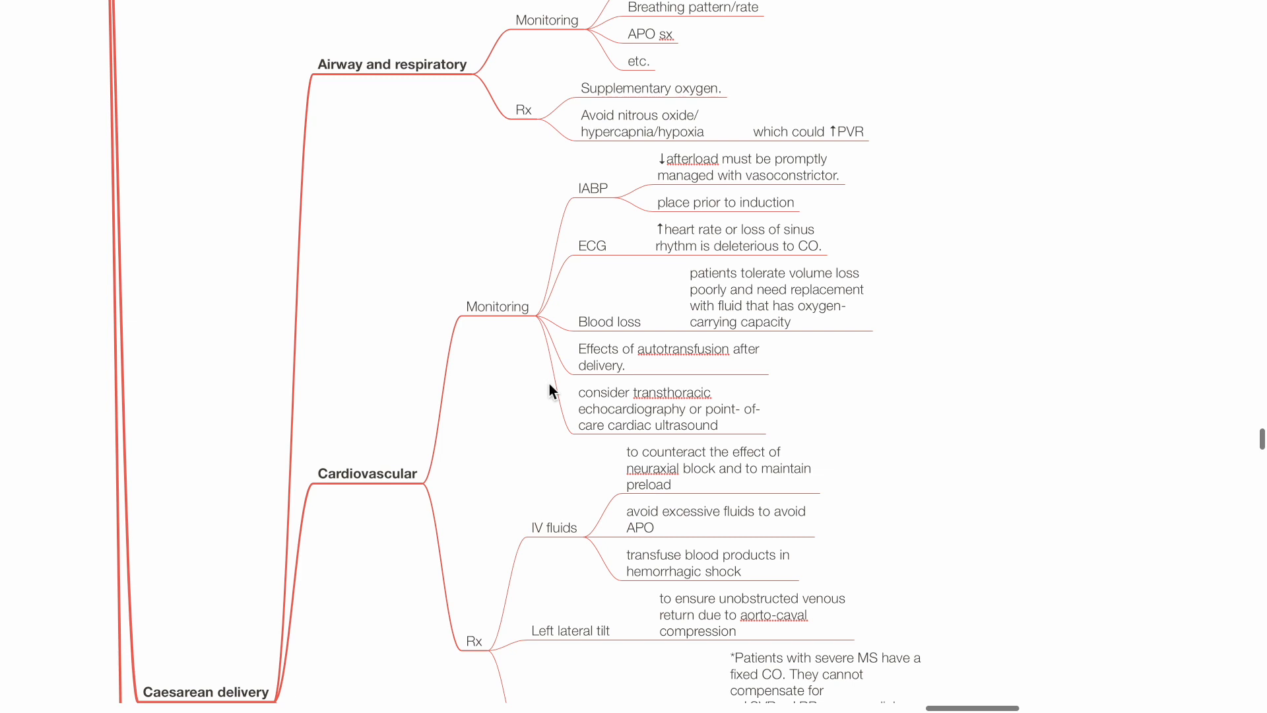
mouse_move(550, 408)
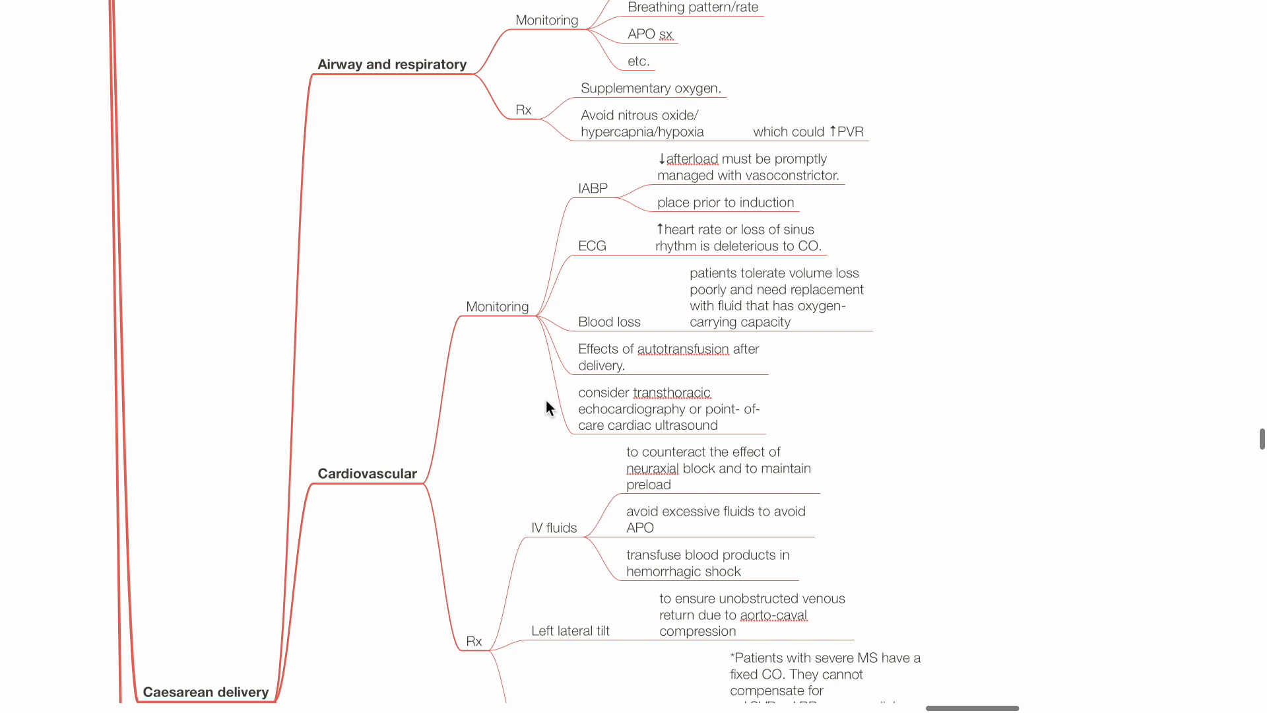
scroll("down", 3)
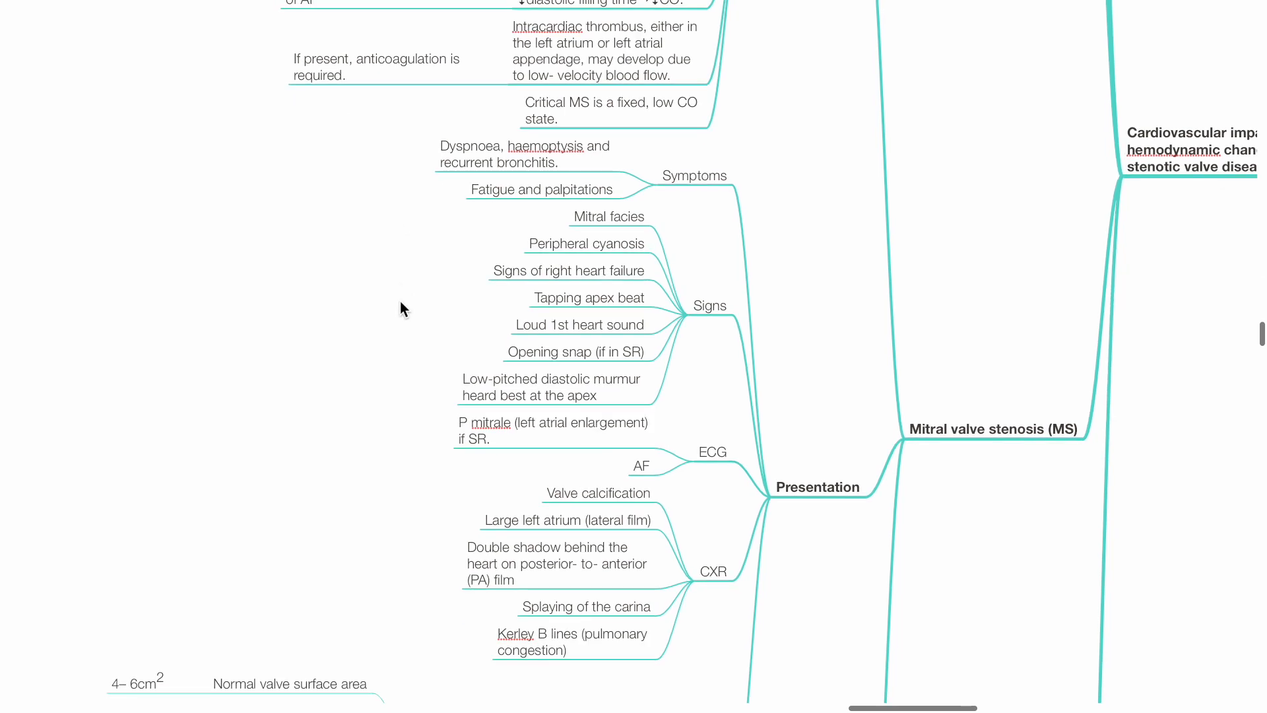
mouse_move(396, 334)
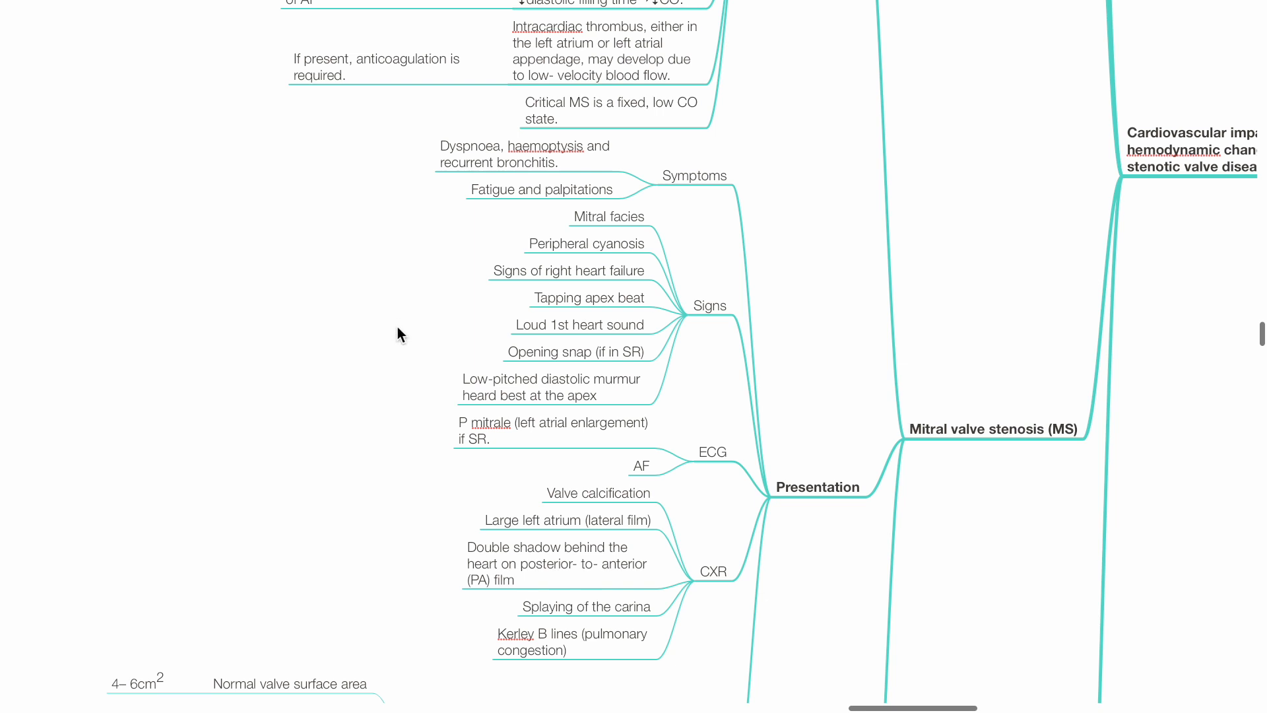
mouse_move(396, 386)
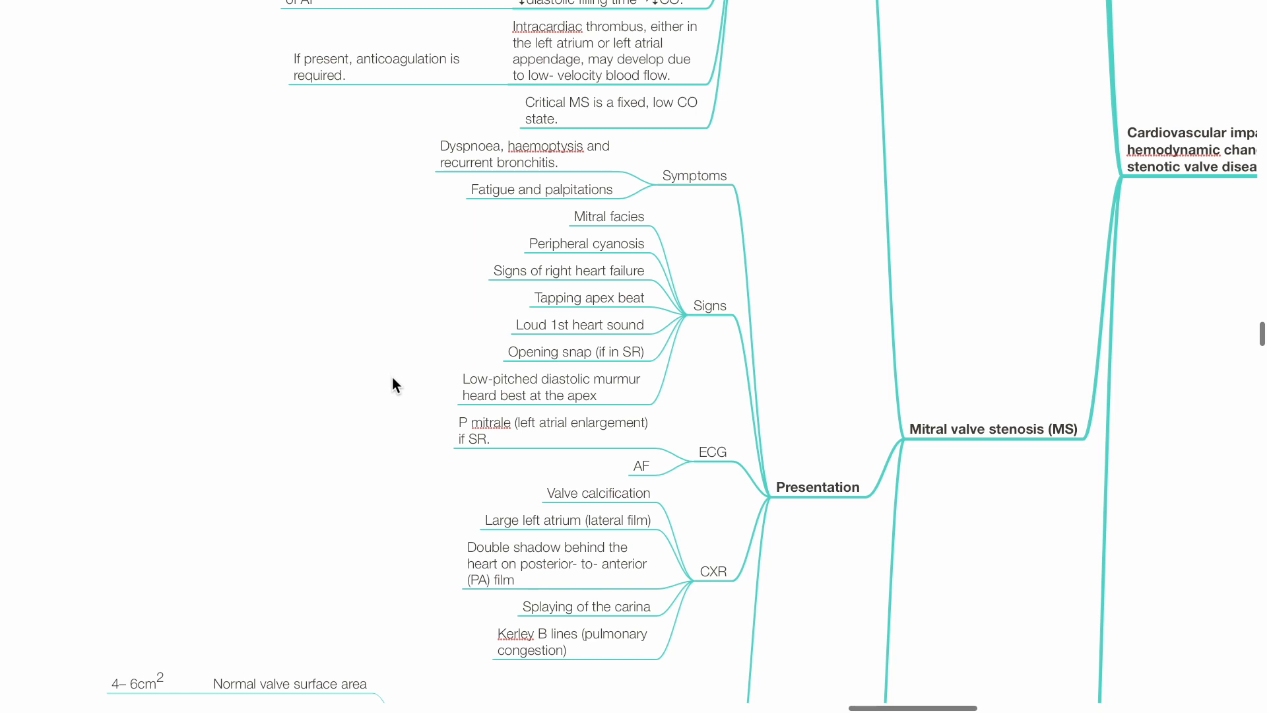
mouse_move(396, 396)
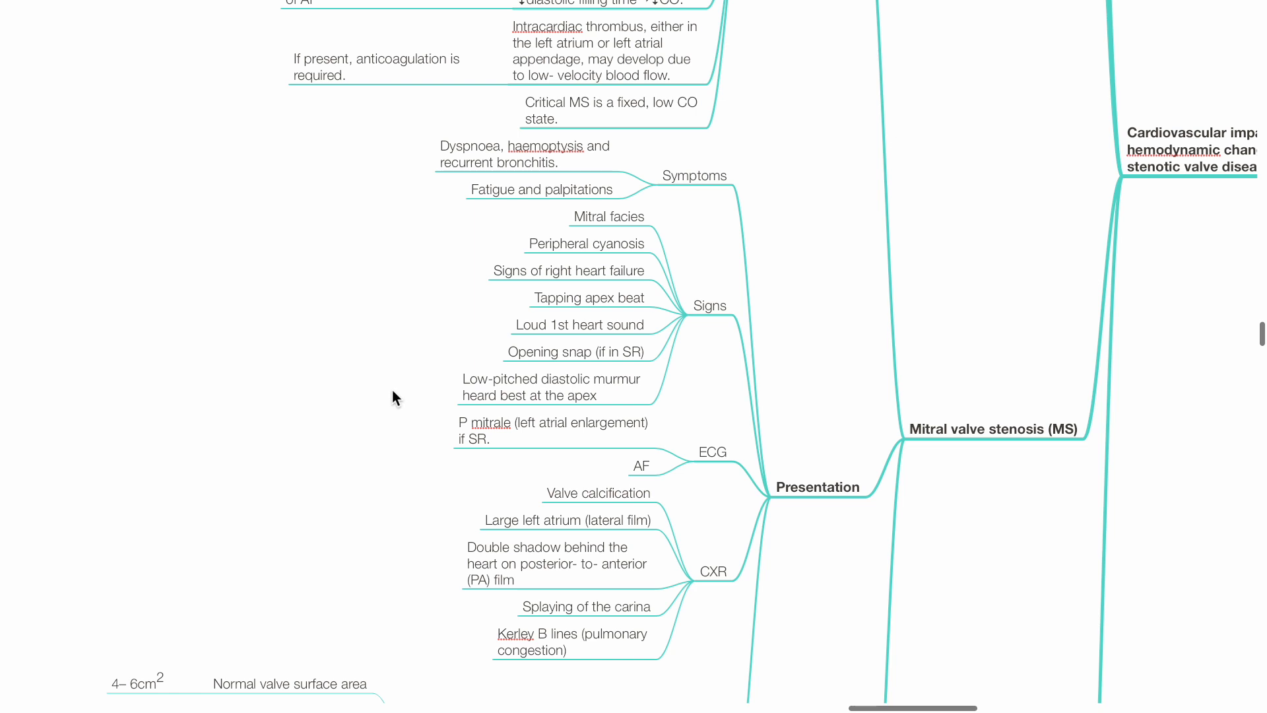
scroll("down", 3)
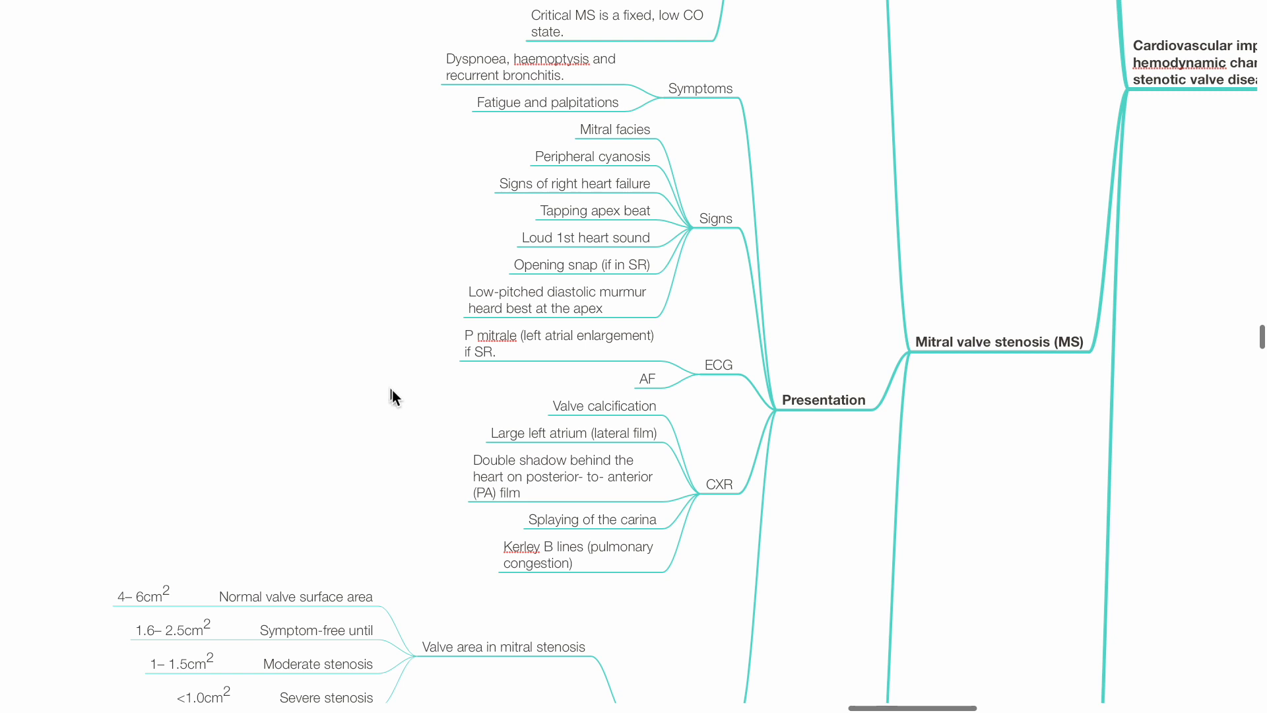
scroll("down", 3)
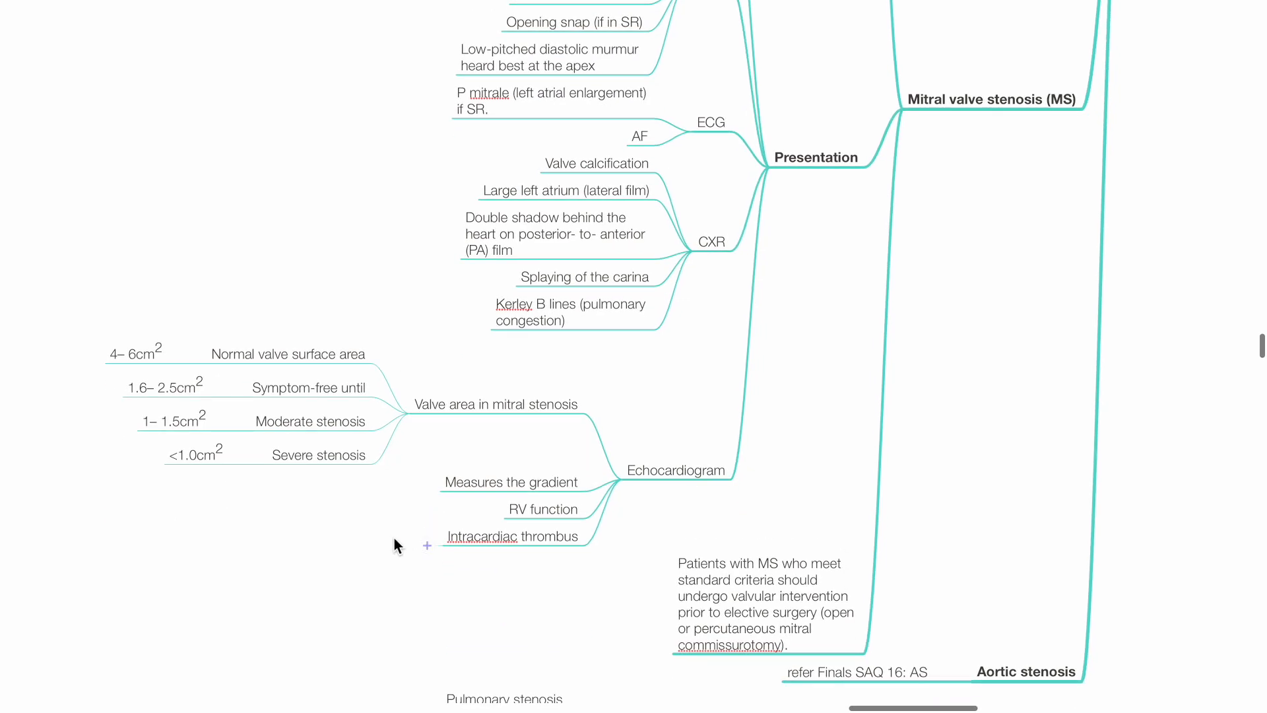
scroll("down", 3)
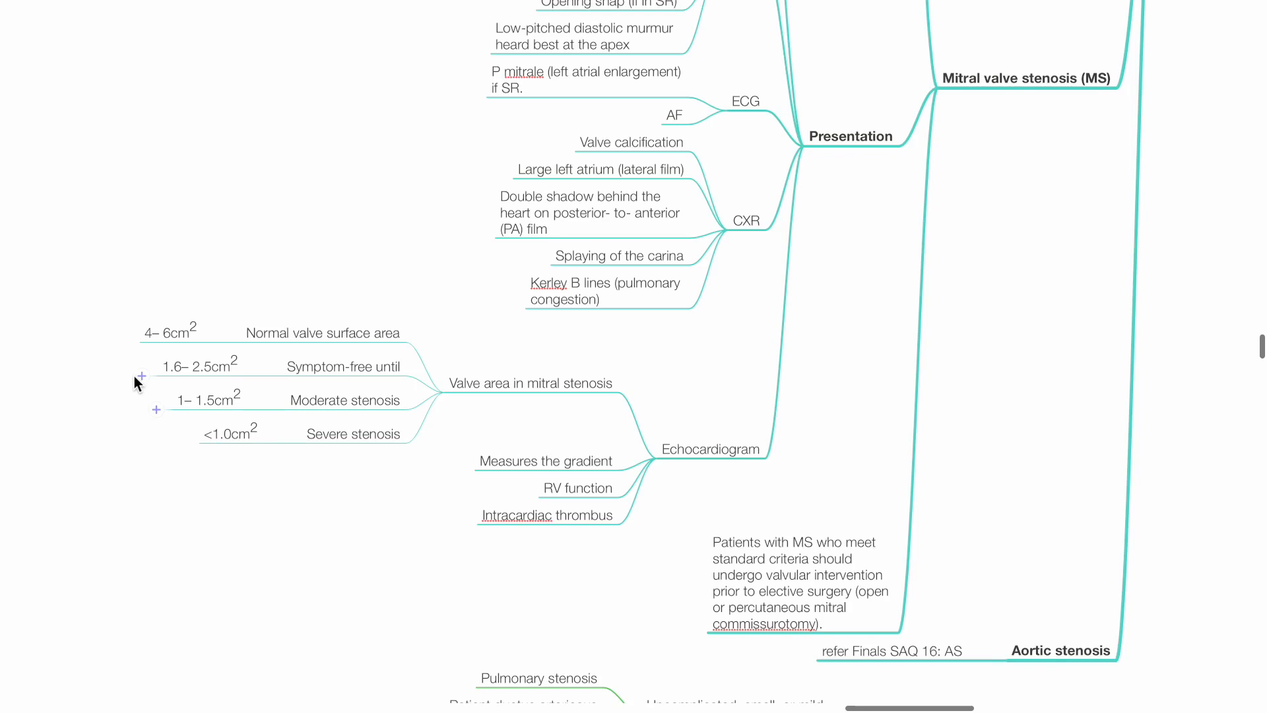
mouse_move(140, 398)
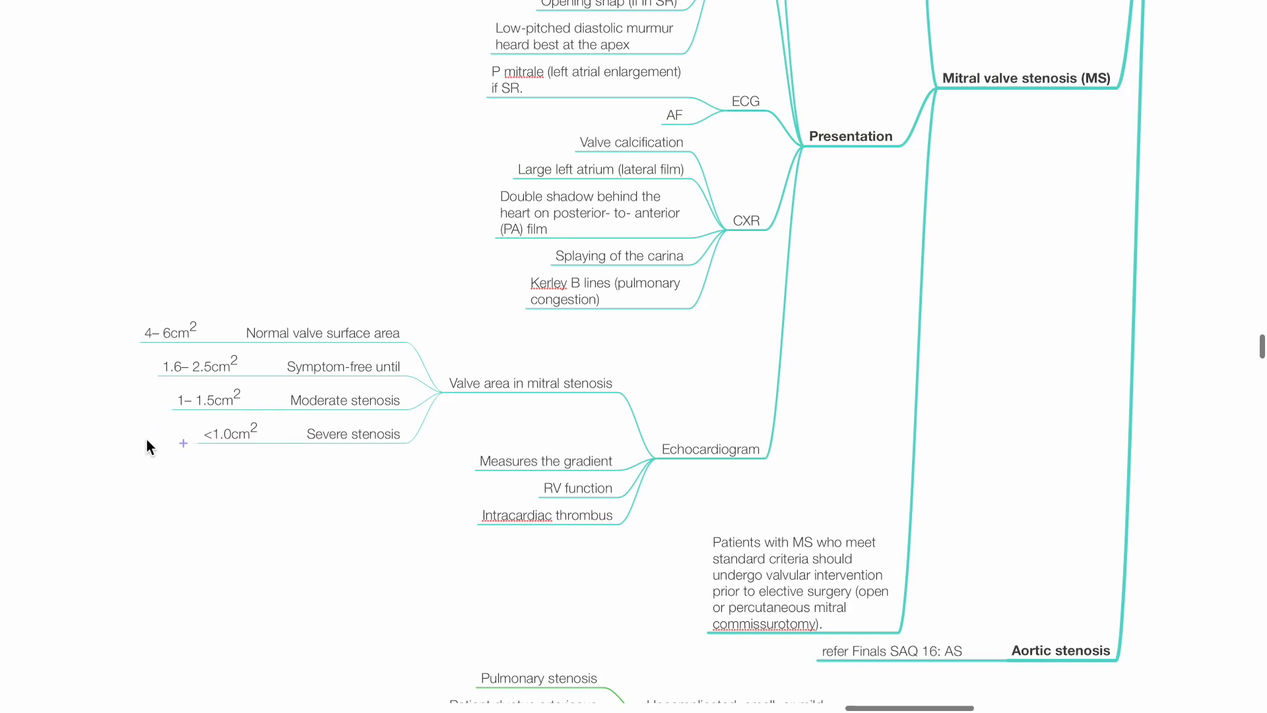
mouse_move(154, 457)
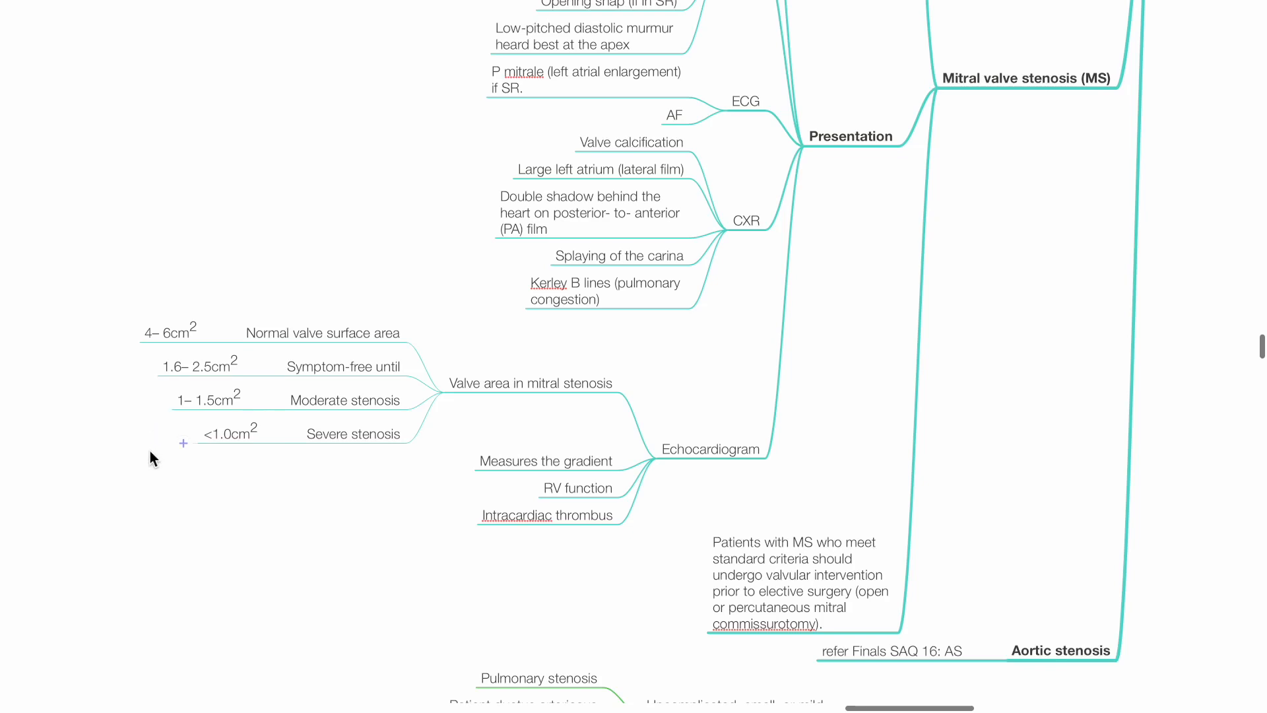
mouse_move(404, 522)
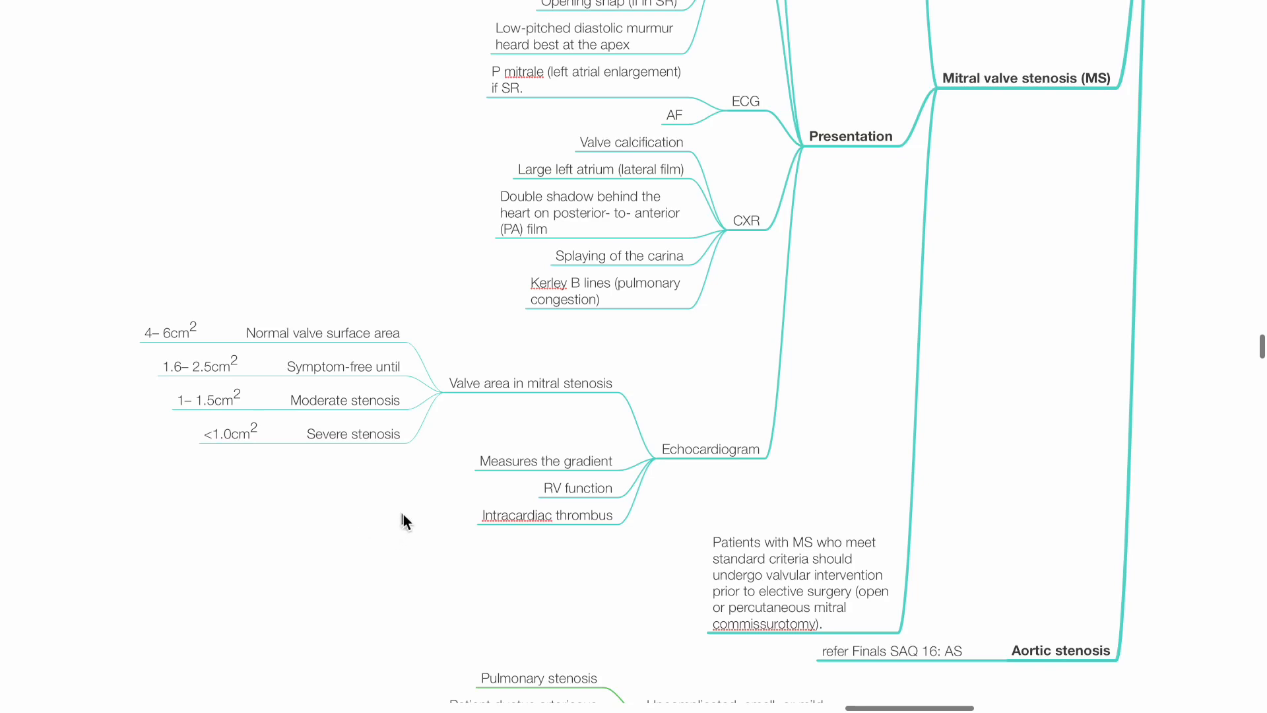
scroll("down", 3)
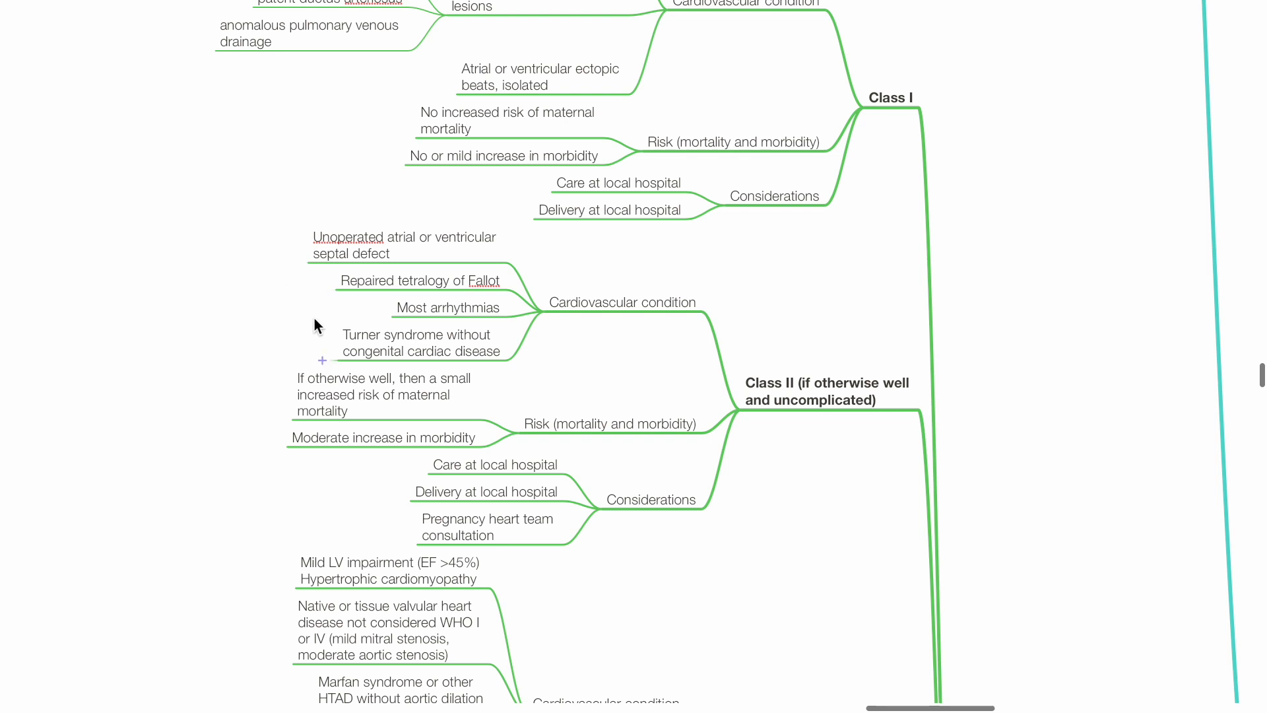
mouse_move(308, 345)
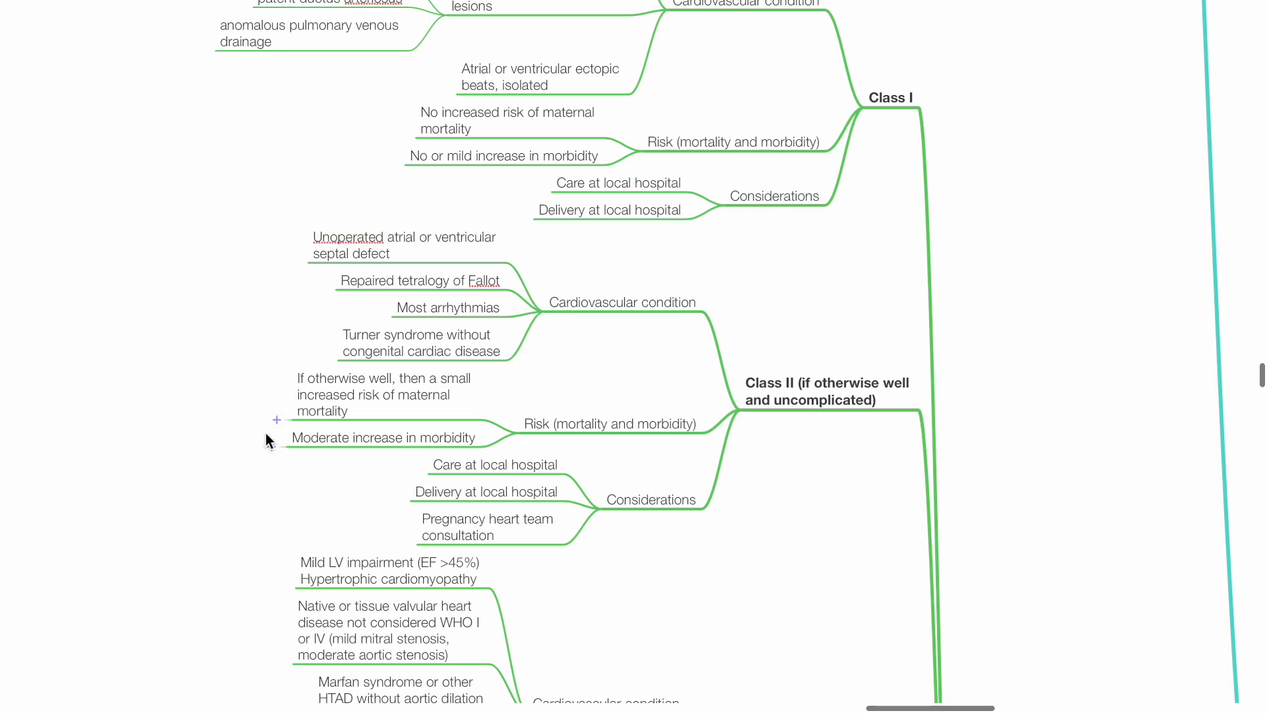
mouse_move(278, 484)
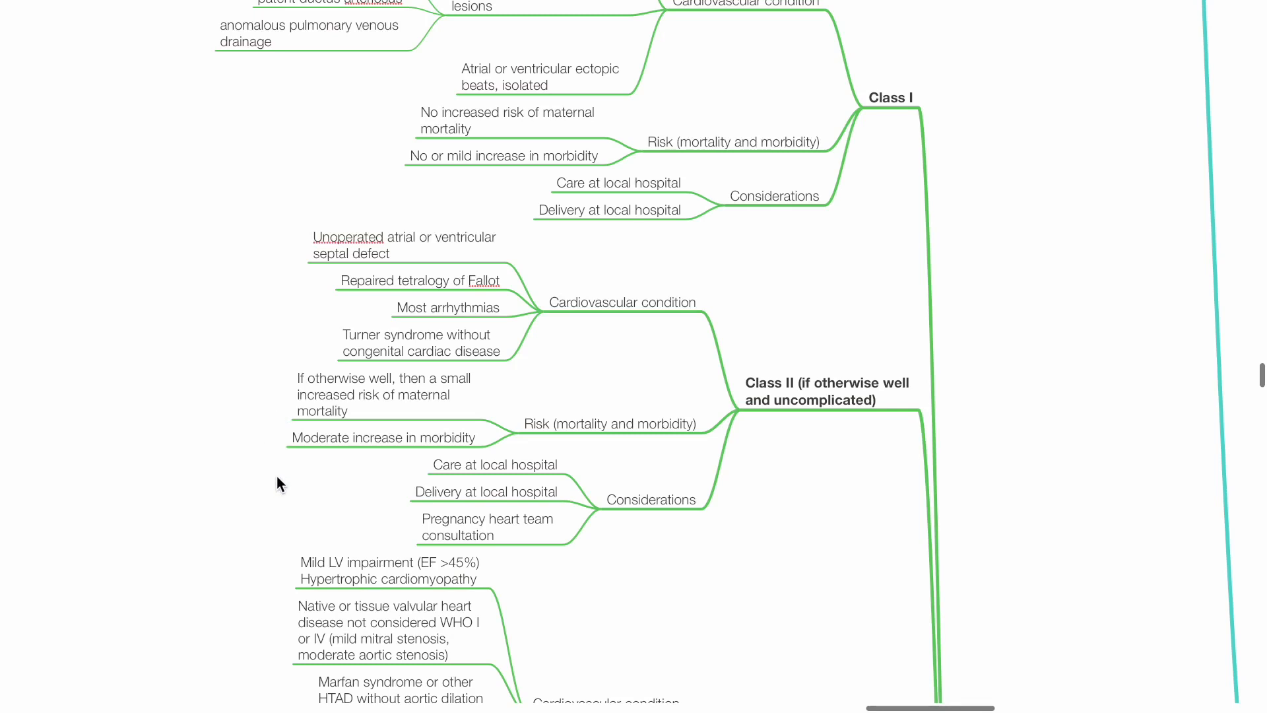
scroll("down", 3)
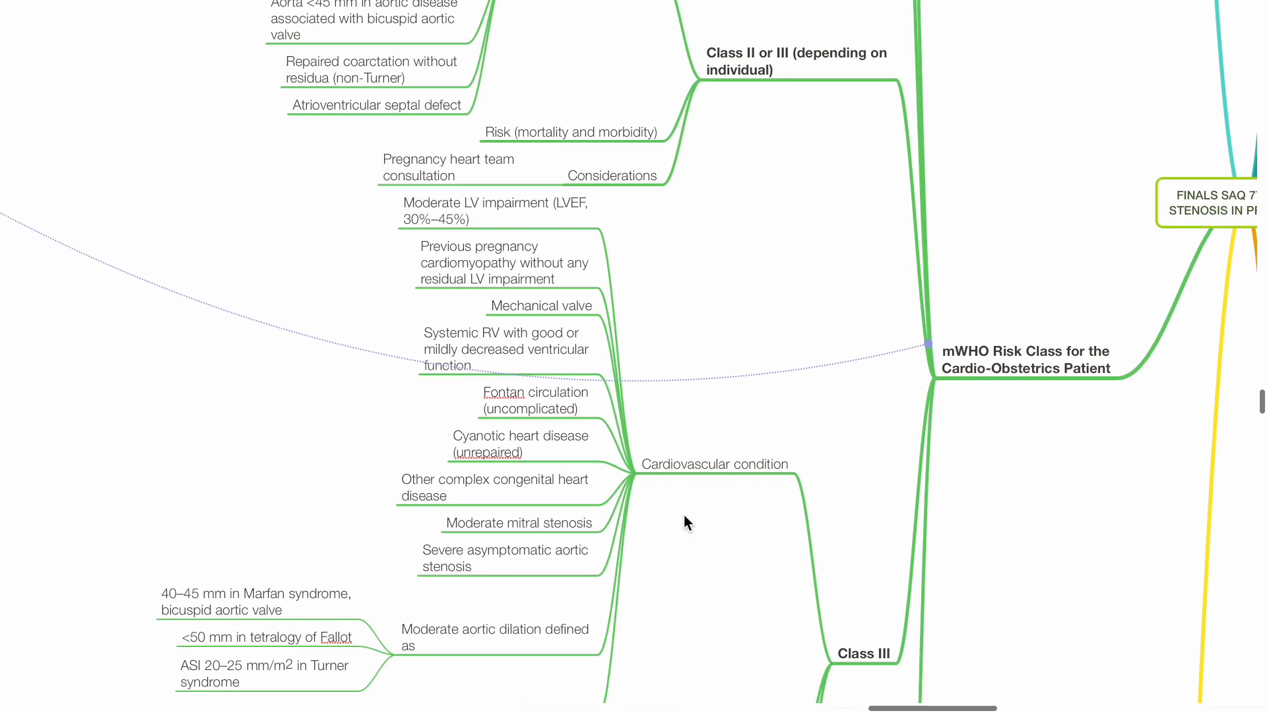
scroll("down", 3)
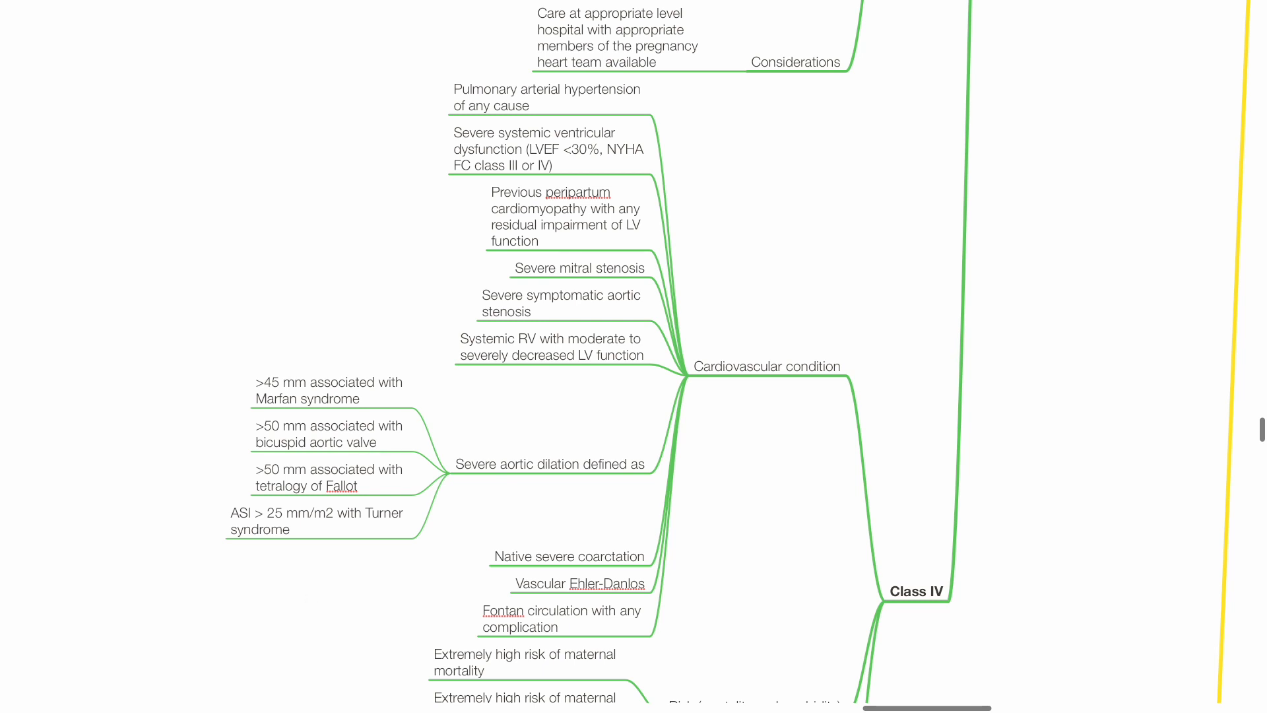
mouse_move(312, 604)
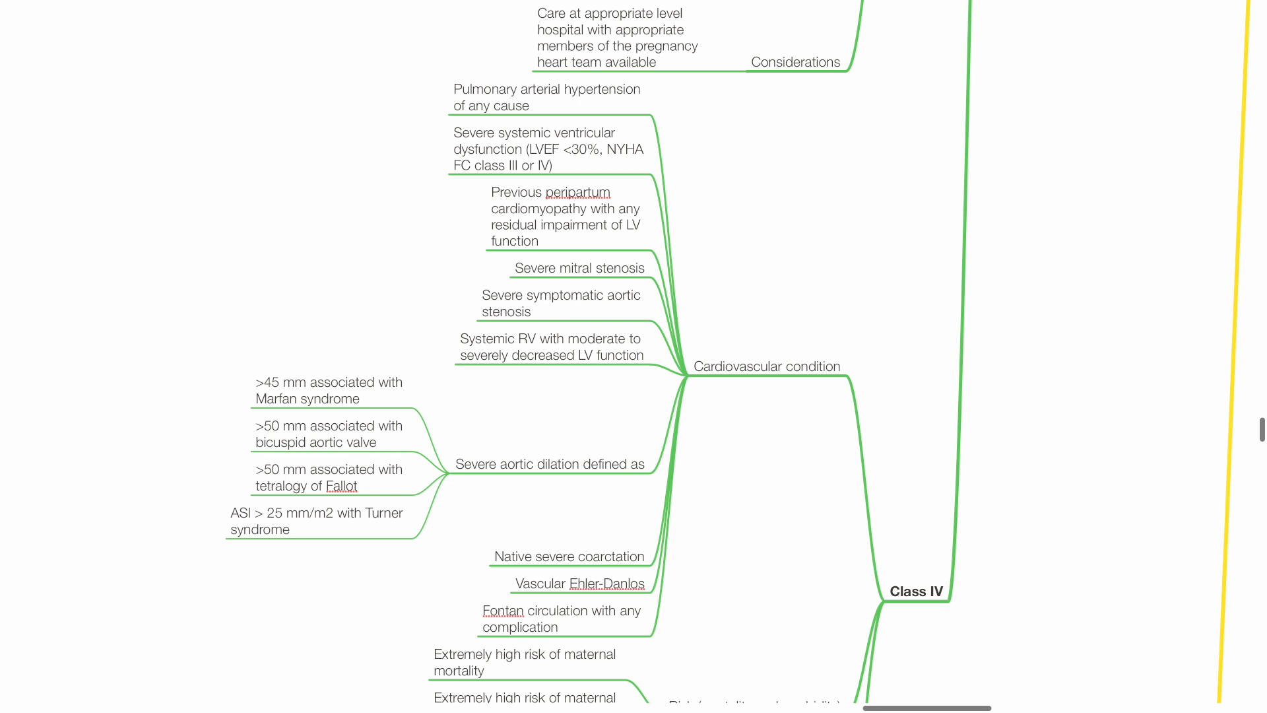
mouse_move(313, 605)
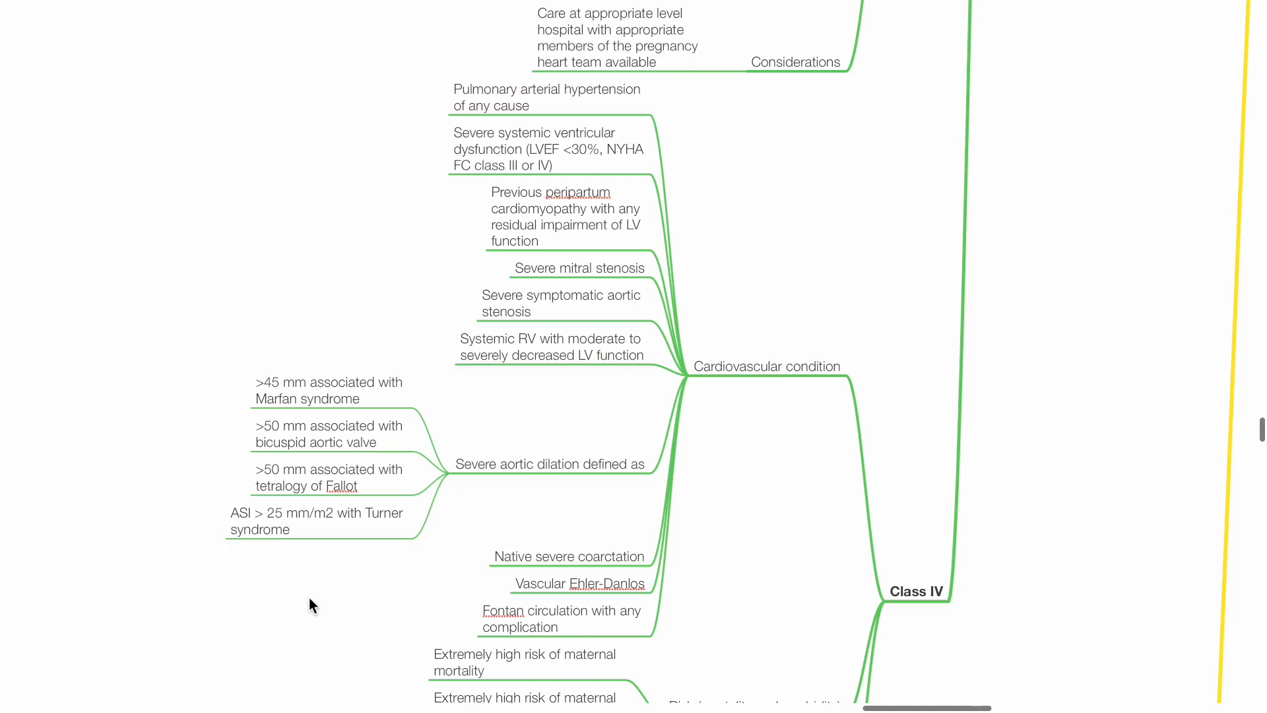
scroll("down", 3)
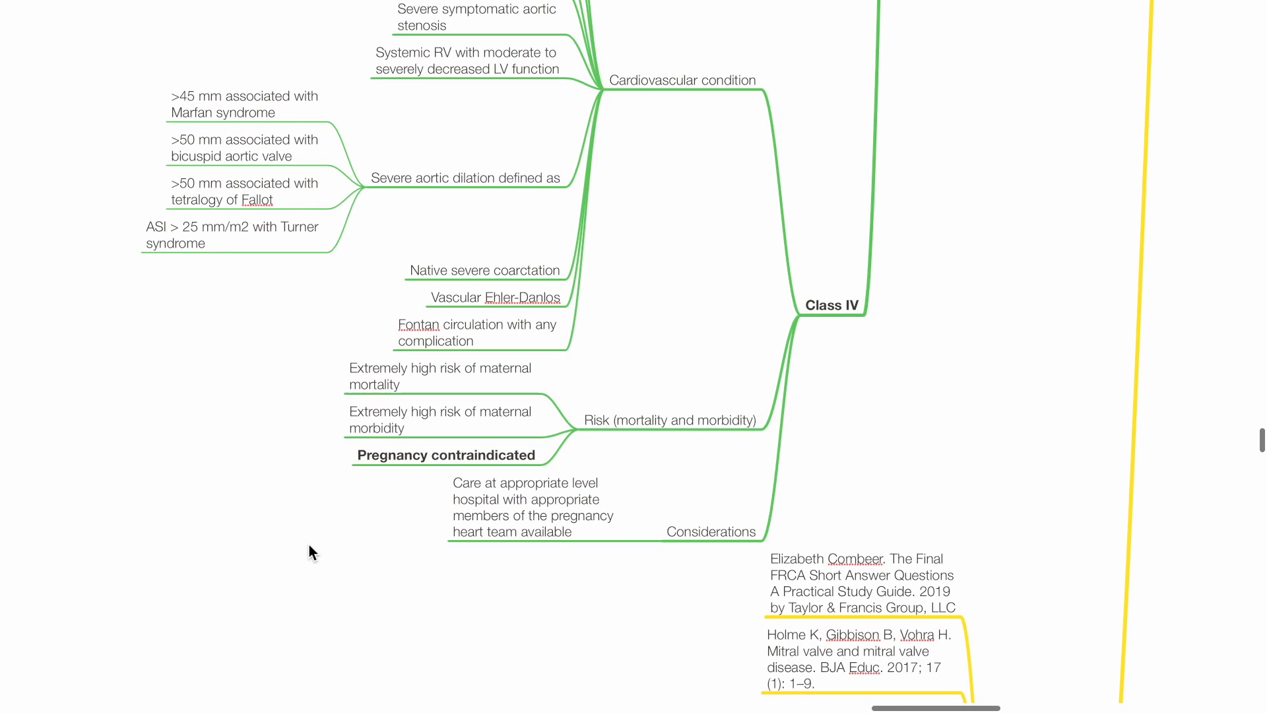
mouse_move(411, 601)
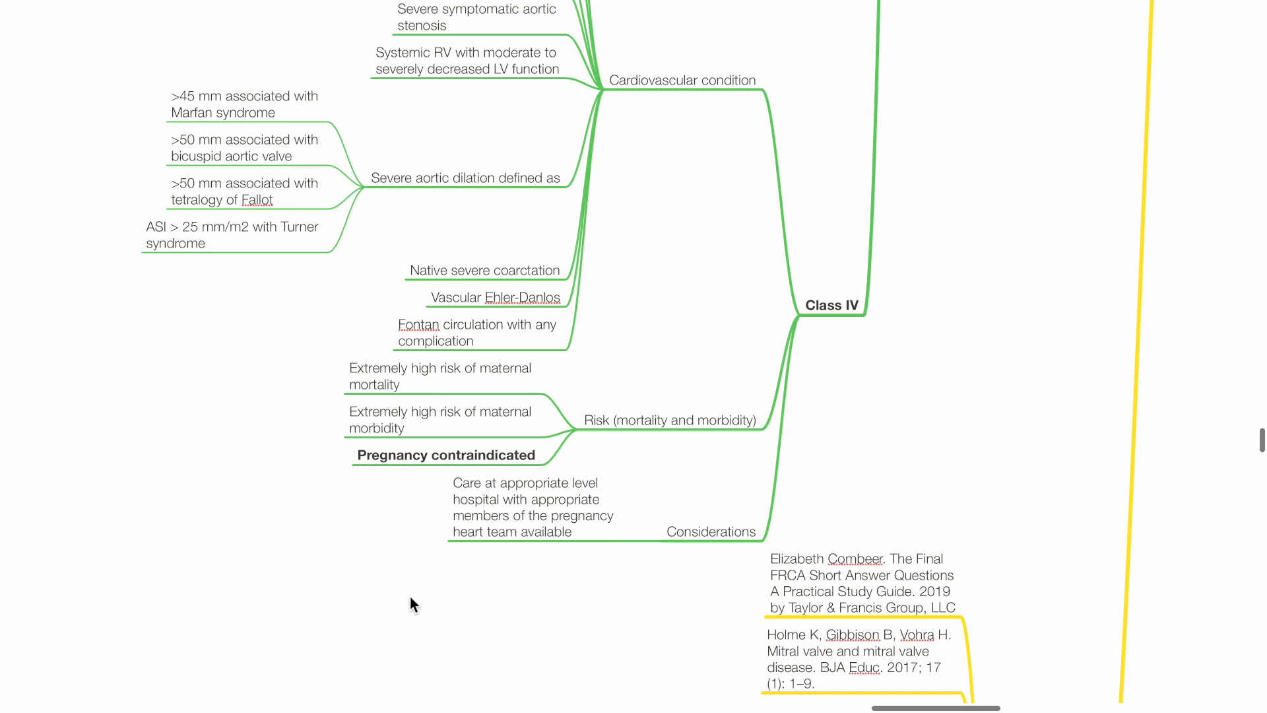
scroll("down", 3)
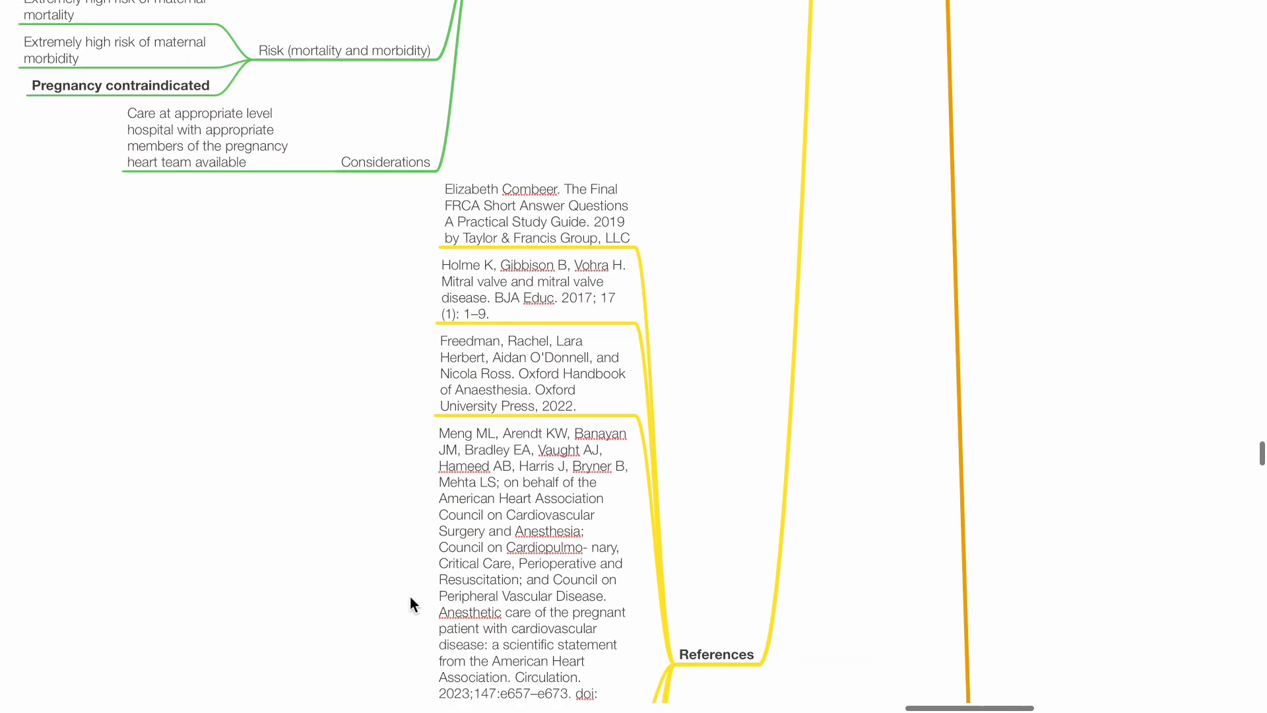
scroll("down", 3)
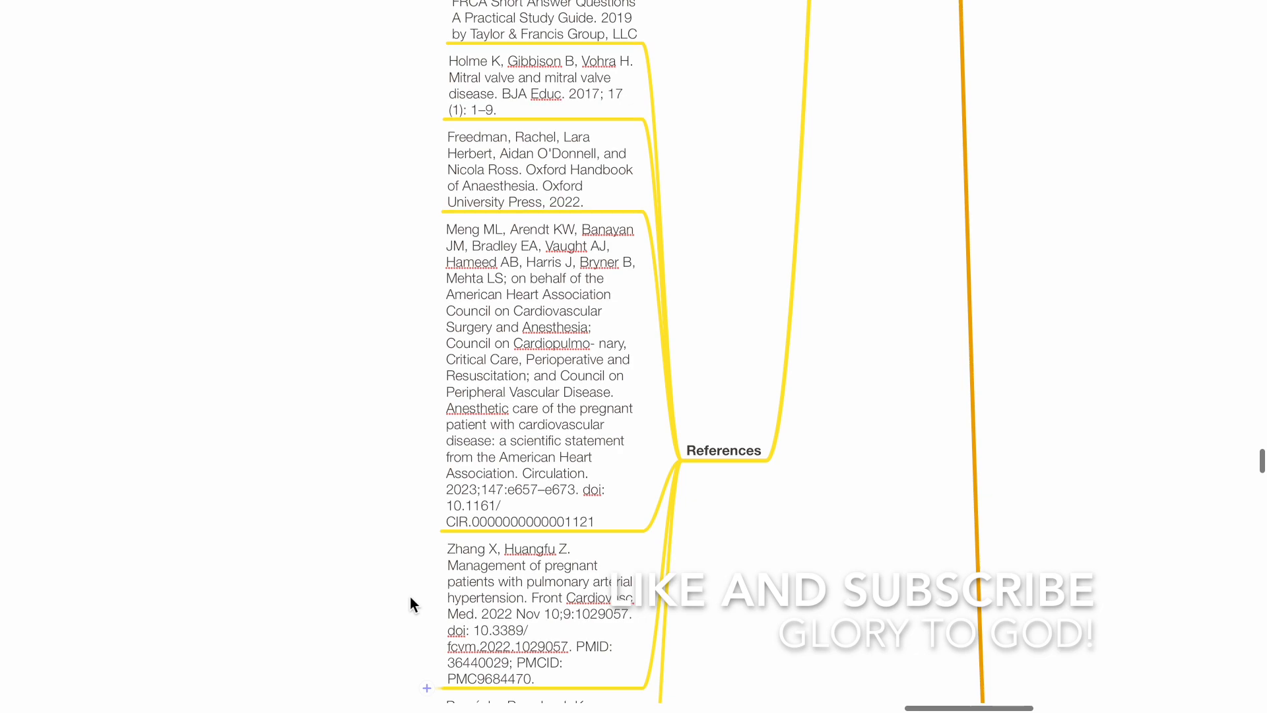